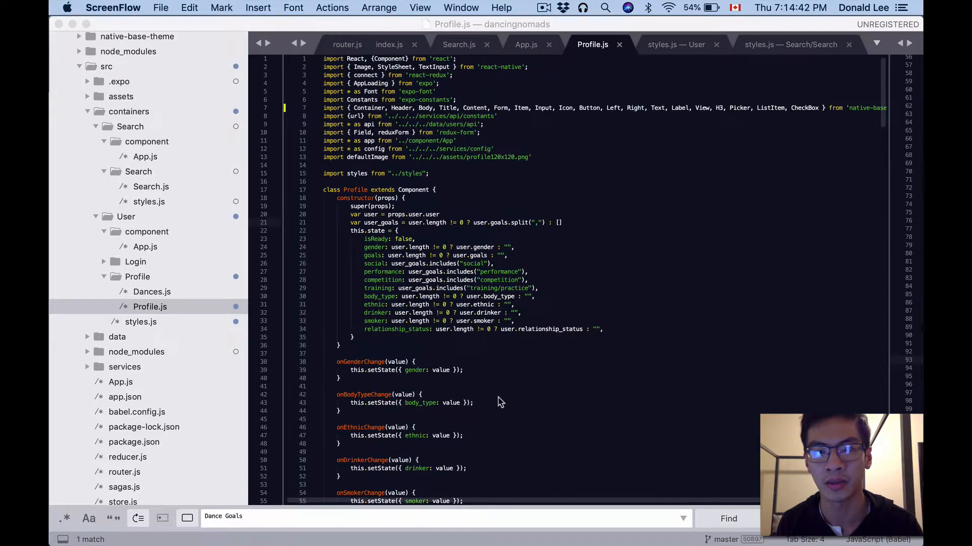
{"action": "mouse_move", "coordinate": [515, 375]}
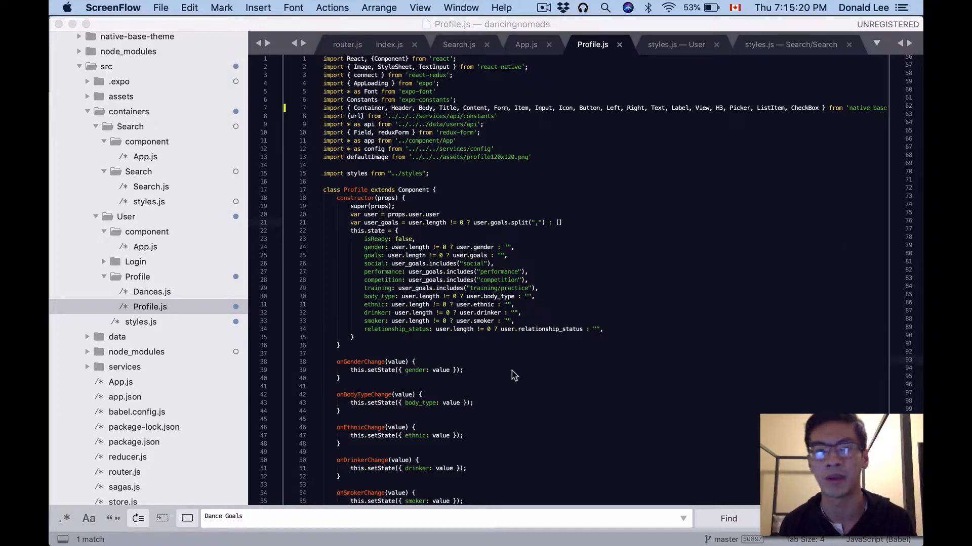
{"action": "mouse_move", "coordinate": [591, 175]}
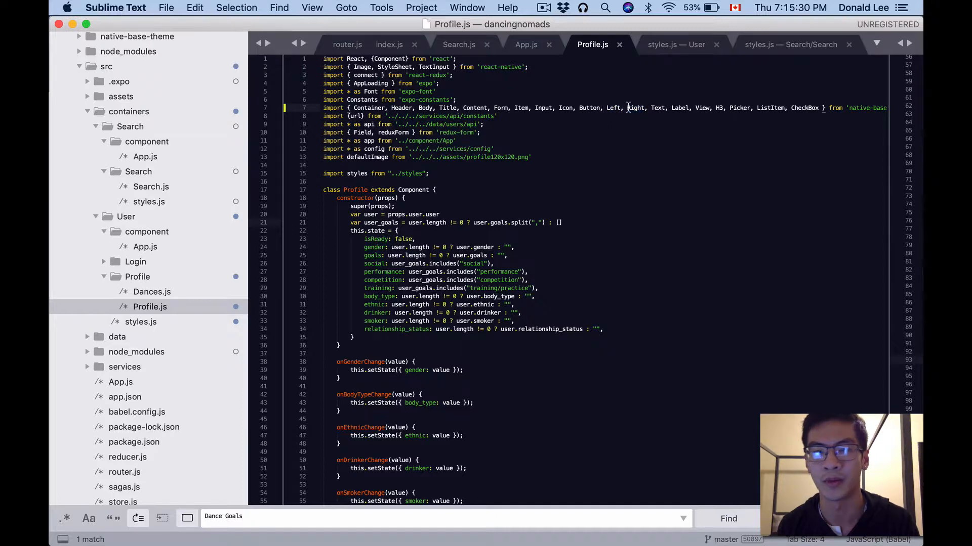
{"action": "mouse_move", "coordinate": [637, 107]}
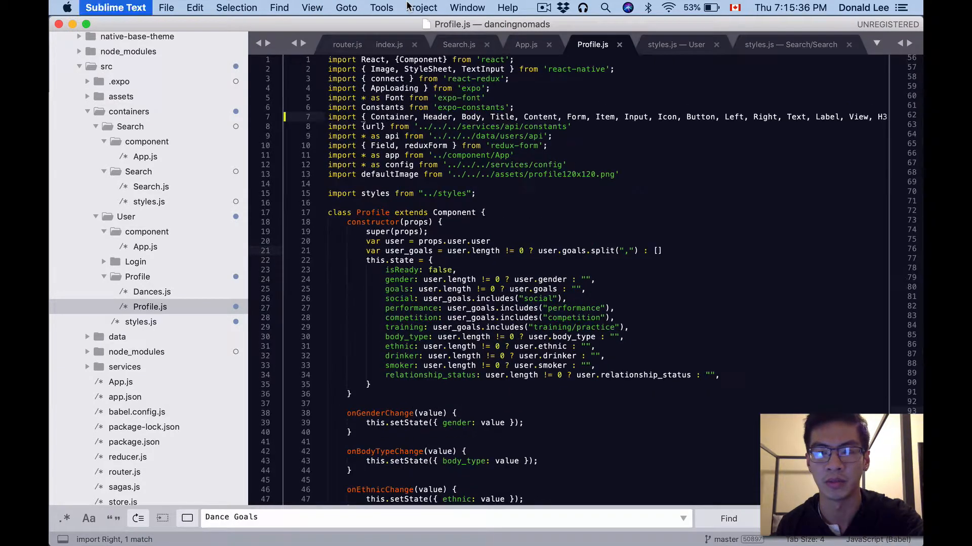
- Scroll Profile.js up, left and down to view the full native-base import list
{"action": "scroll", "scroll_direction": "up", "scroll_amount": 3}
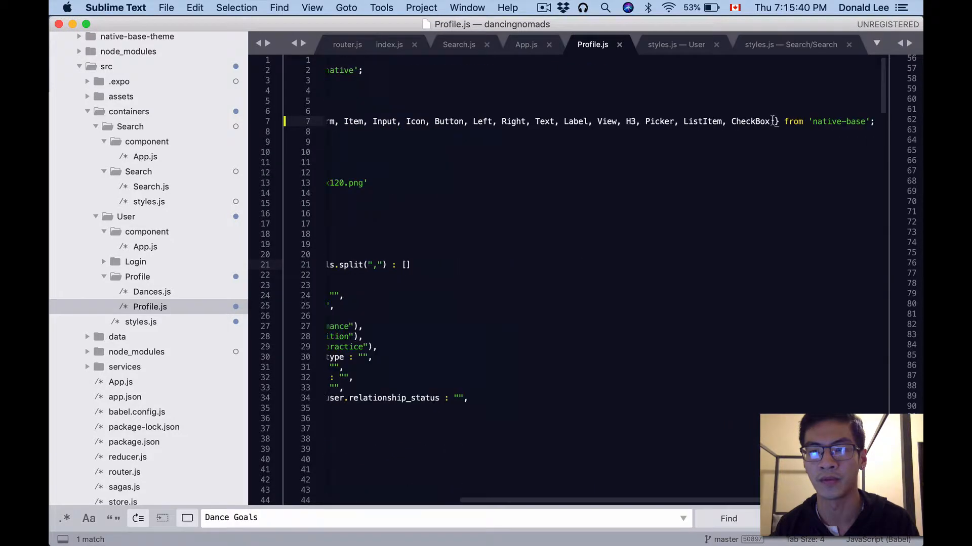
{"action": "scroll", "scroll_direction": "left", "scroll_amount": 3}
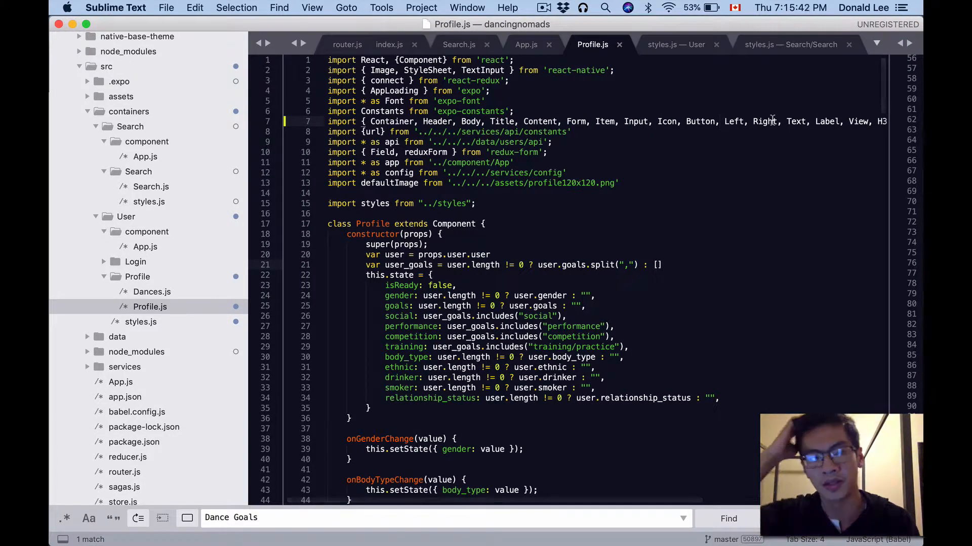
{"action": "scroll", "scroll_direction": "down", "scroll_amount": 3}
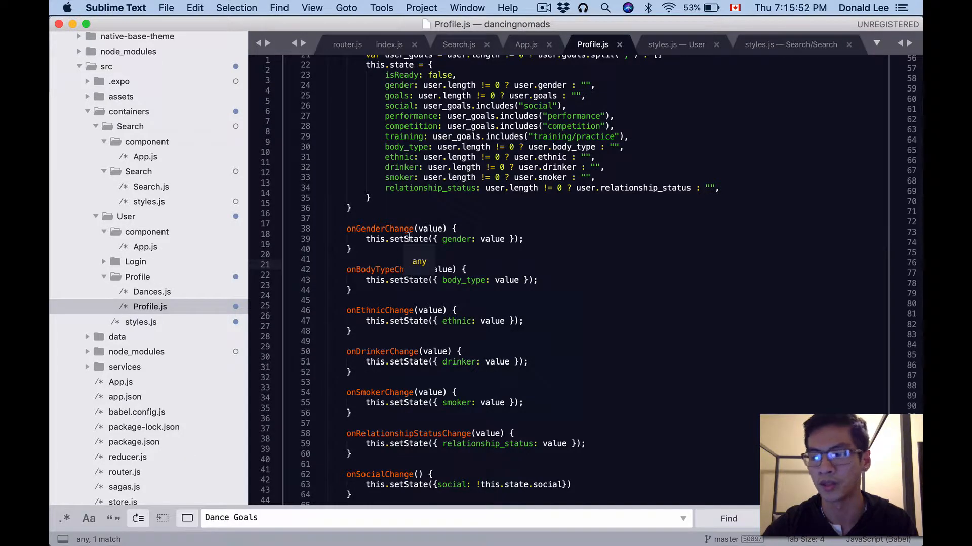
{"action": "scroll", "scroll_direction": "down", "scroll_amount": 3}
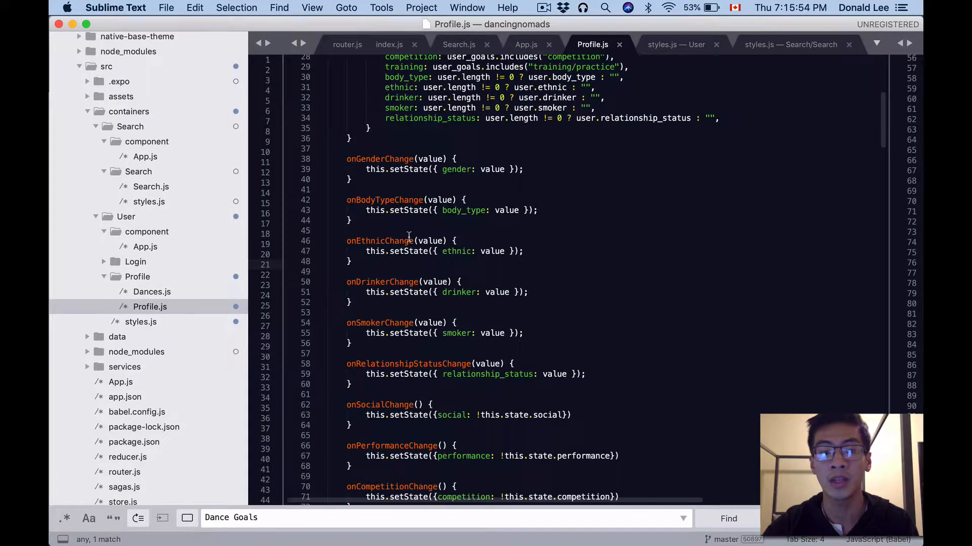
{"action": "scroll", "scroll_direction": "down", "scroll_amount": 3}
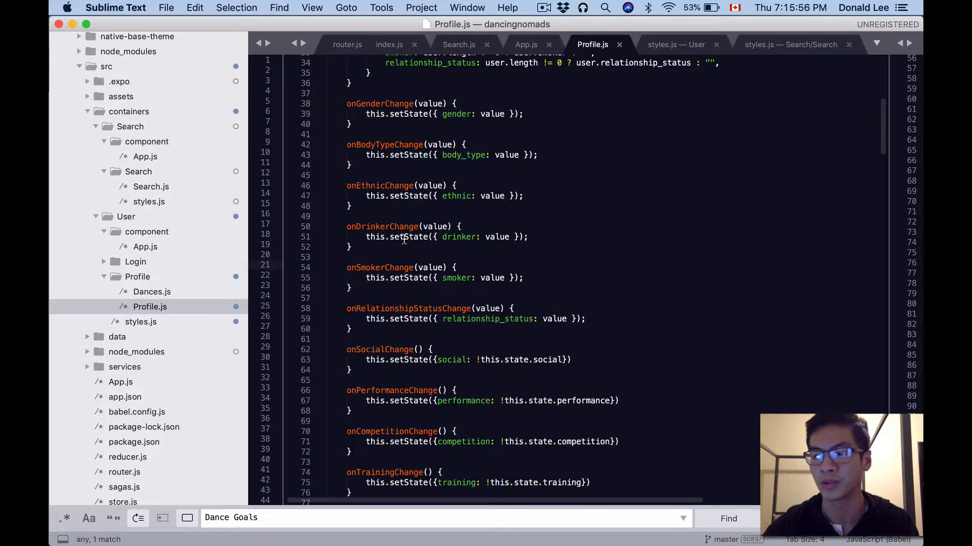
{"action": "scroll", "scroll_direction": "down", "scroll_amount": 3}
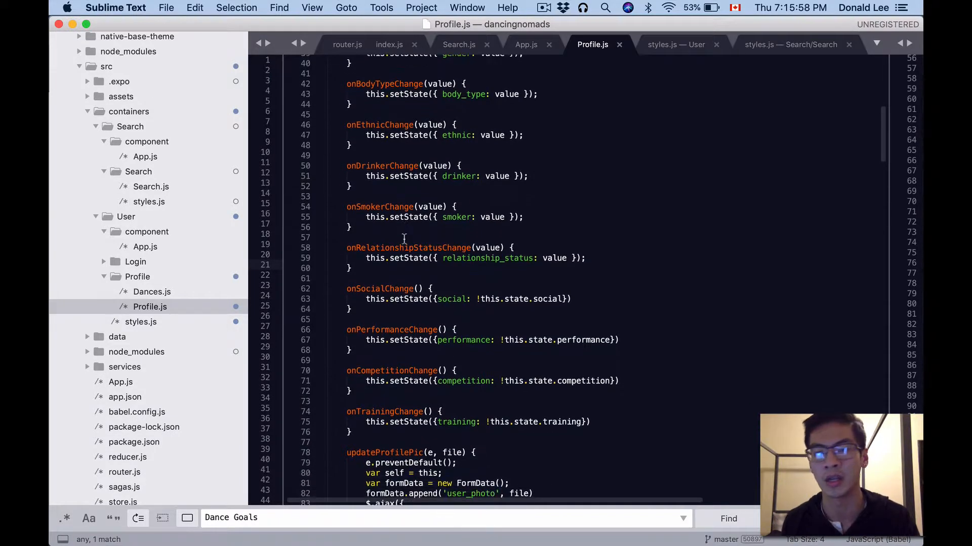
{"action": "scroll", "scroll_direction": "down", "scroll_amount": 3}
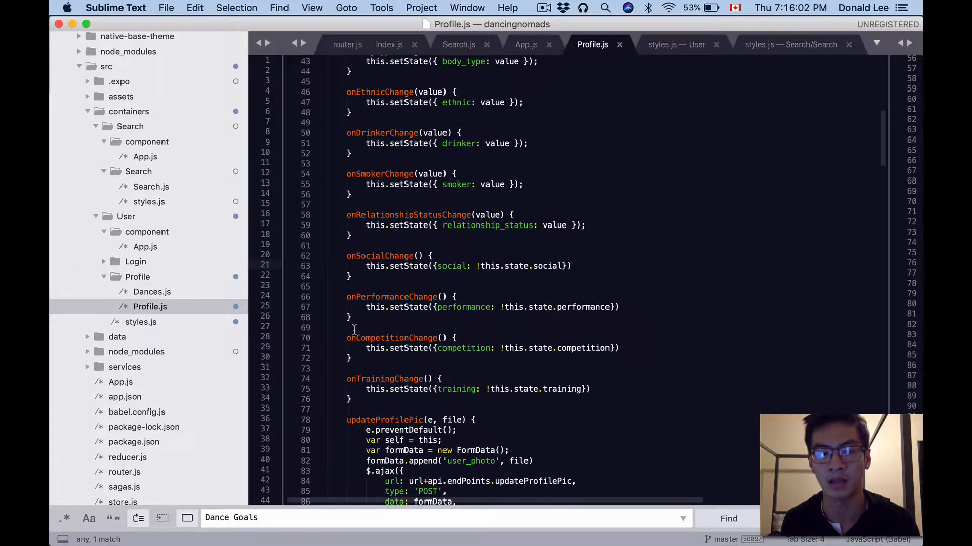
{"action": "scroll", "scroll_direction": "down", "scroll_amount": 3}
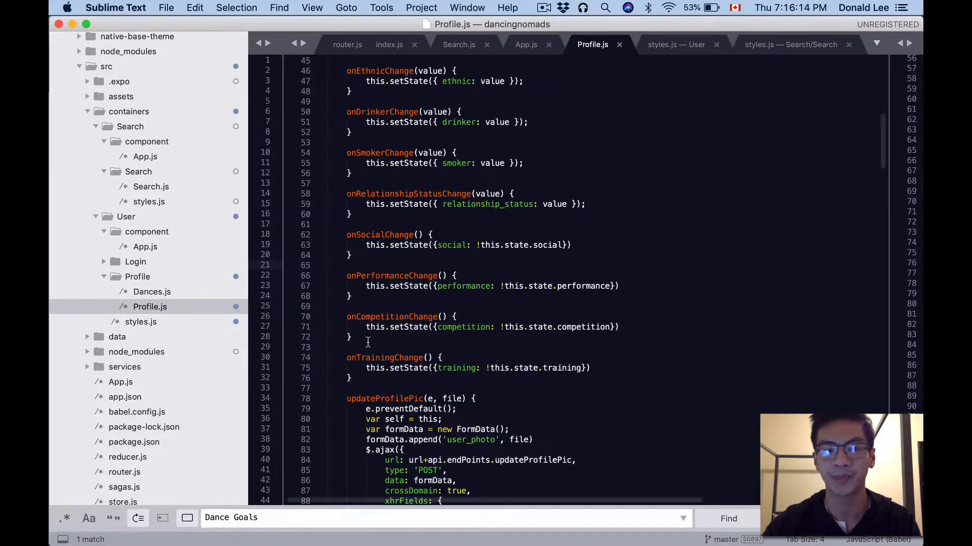
{"action": "scroll", "scroll_direction": "down", "scroll_amount": 3}
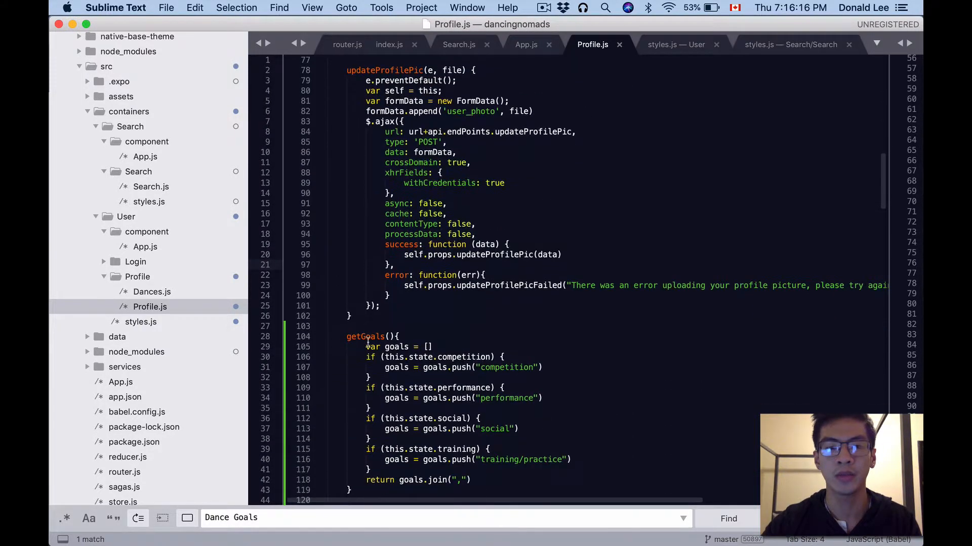
{"action": "scroll", "scroll_direction": "down", "scroll_amount": 3}
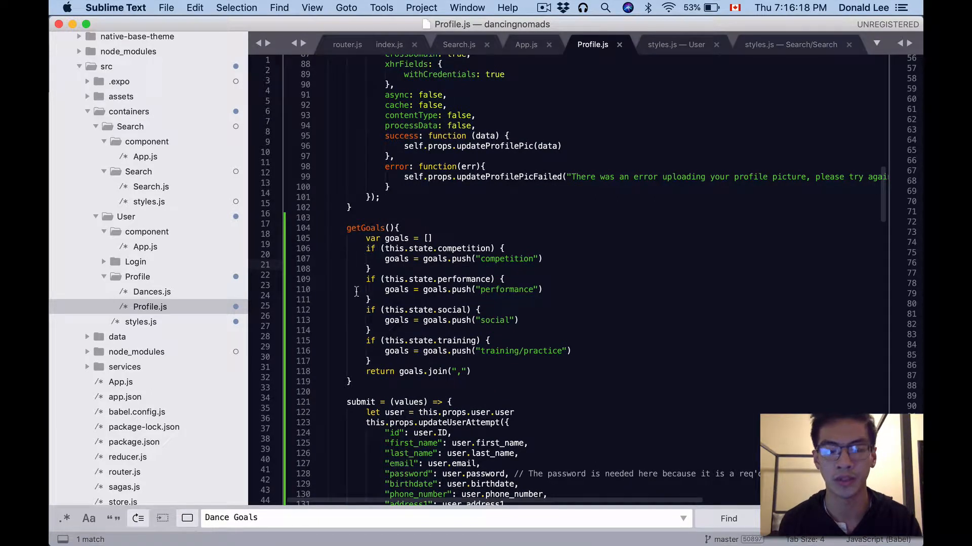
{"action": "mouse_move", "coordinate": [380, 331]}
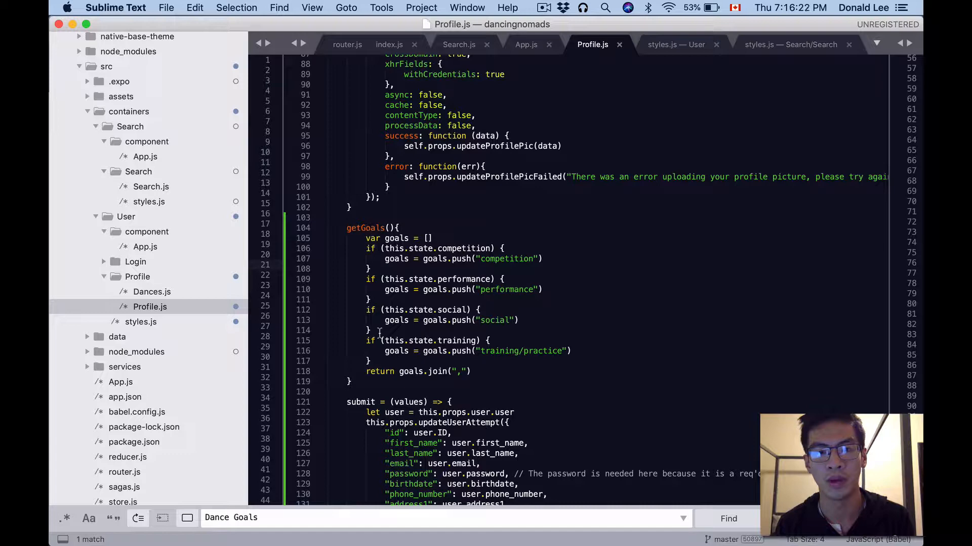
{"action": "scroll", "scroll_direction": "down", "scroll_amount": 3}
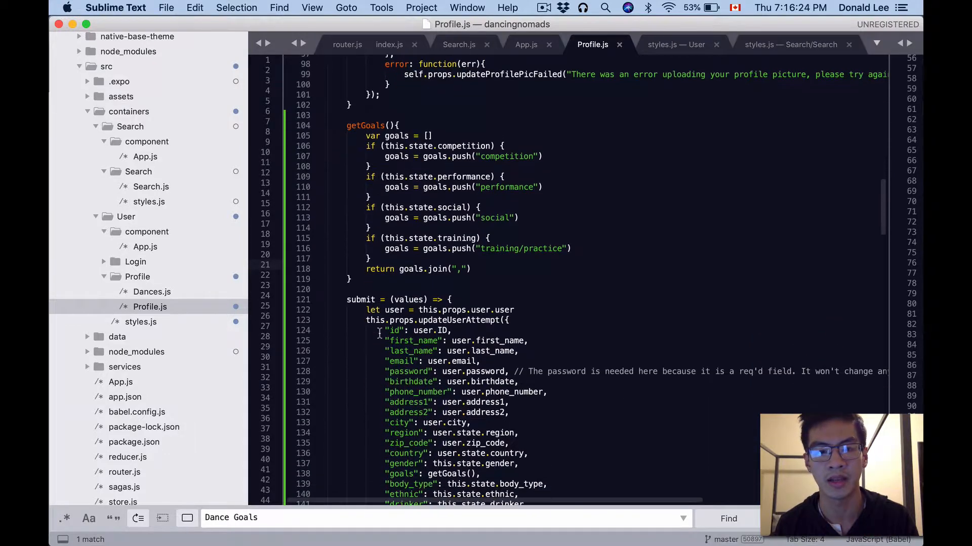
{"action": "scroll", "scroll_direction": "down", "scroll_amount": 3}
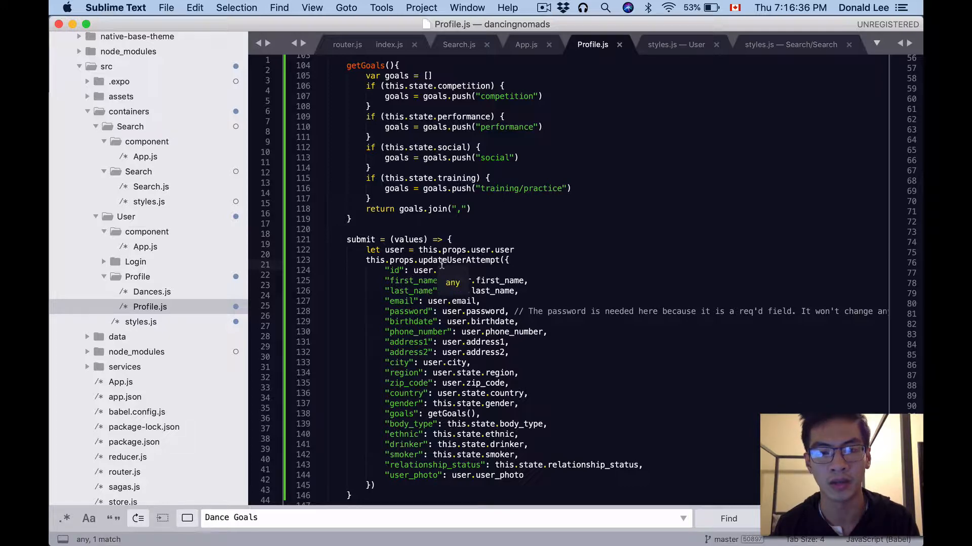
{"action": "scroll", "scroll_direction": "up", "scroll_amount": 3}
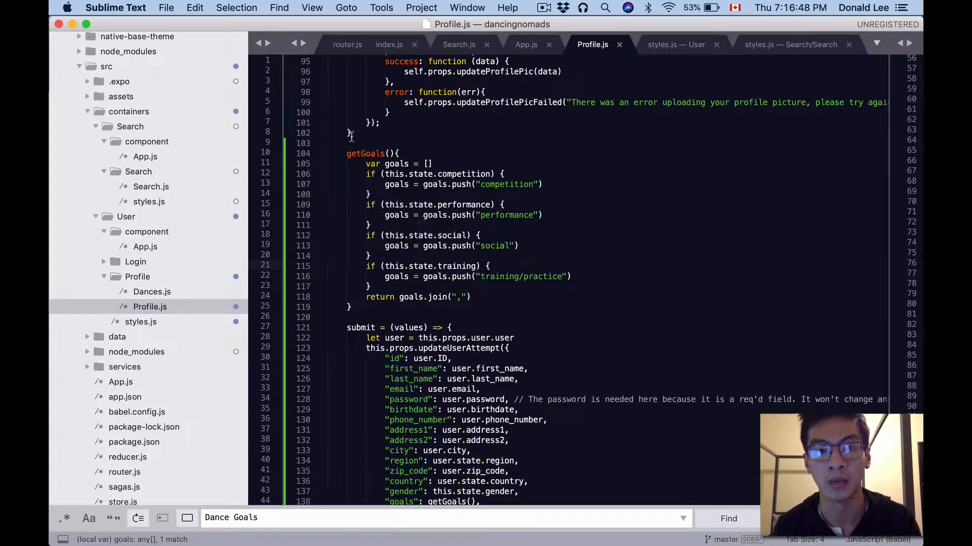
{"action": "left_click", "coordinate": [473, 297]}
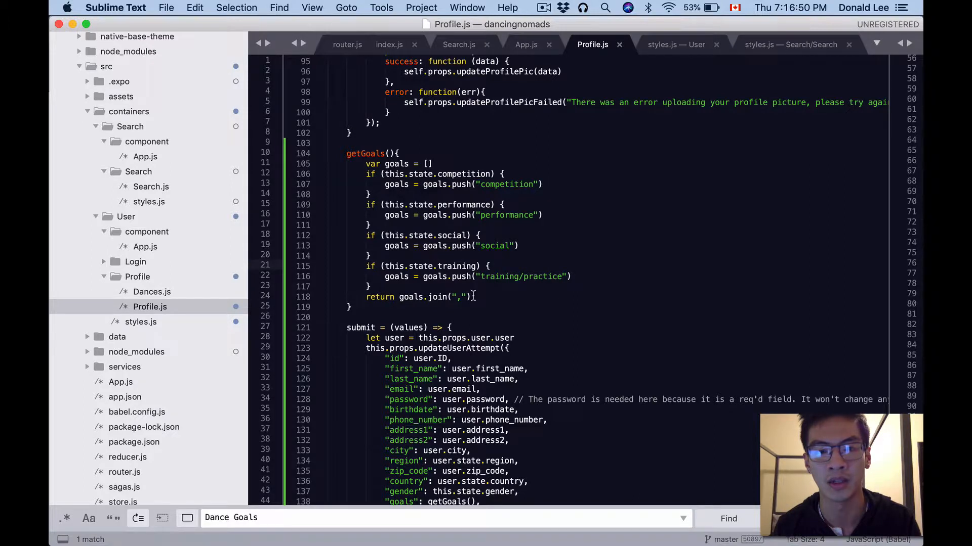
{"action": "scroll", "scroll_direction": "down", "scroll_amount": 3}
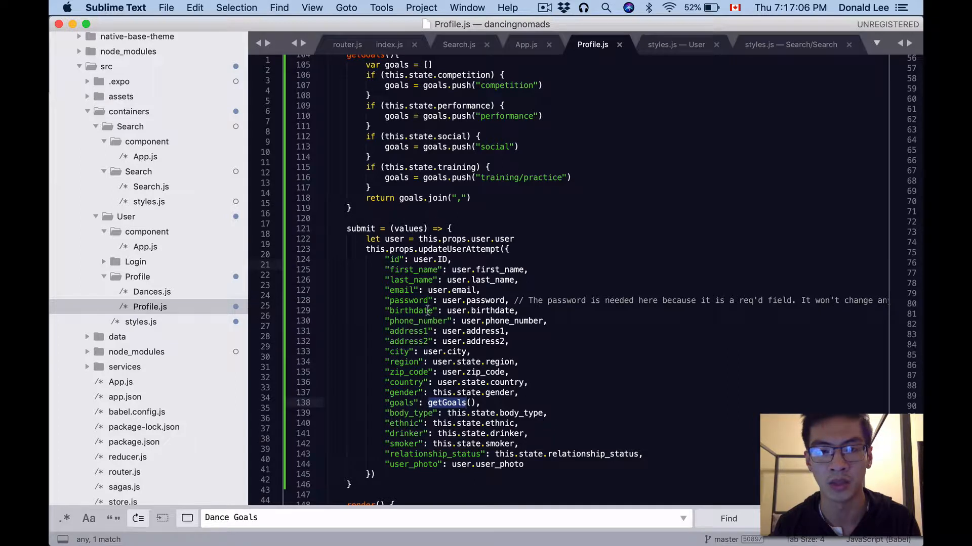
{"action": "mouse_move", "coordinate": [419, 321]}
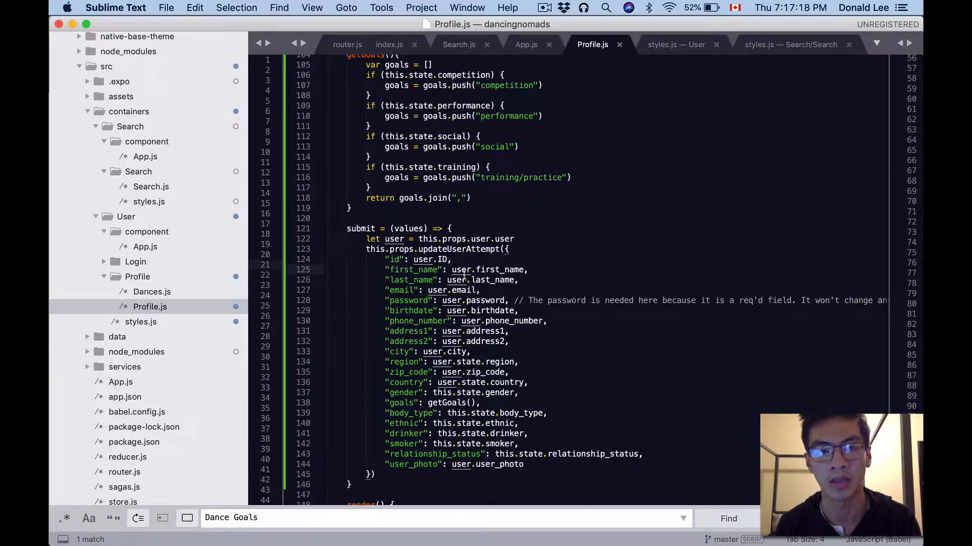
{"action": "mouse_move", "coordinate": [409, 342]}
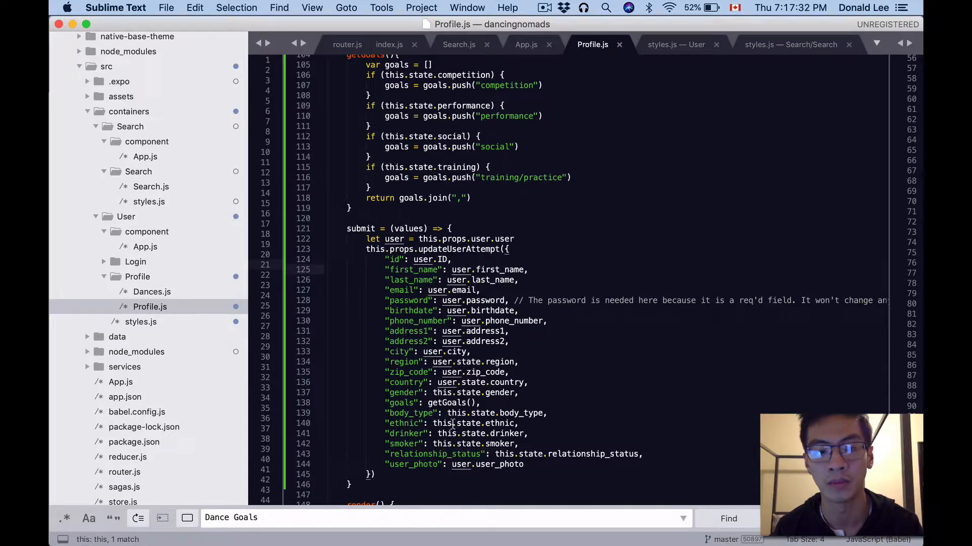
- Scroll down Profile.js to the render JSX with the Container and Header
{"action": "scroll", "scroll_direction": "down", "scroll_amount": 3}
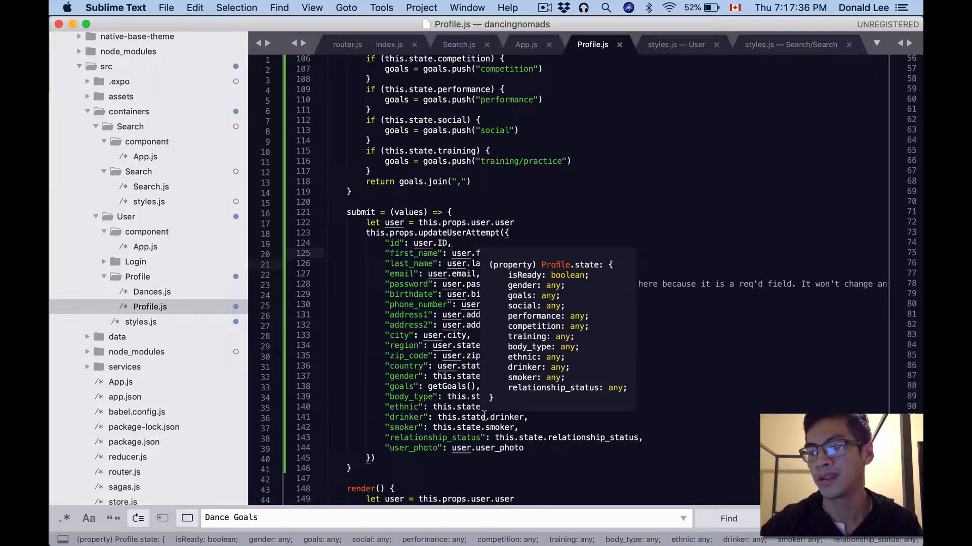
{"action": "scroll", "scroll_direction": "down", "scroll_amount": 3}
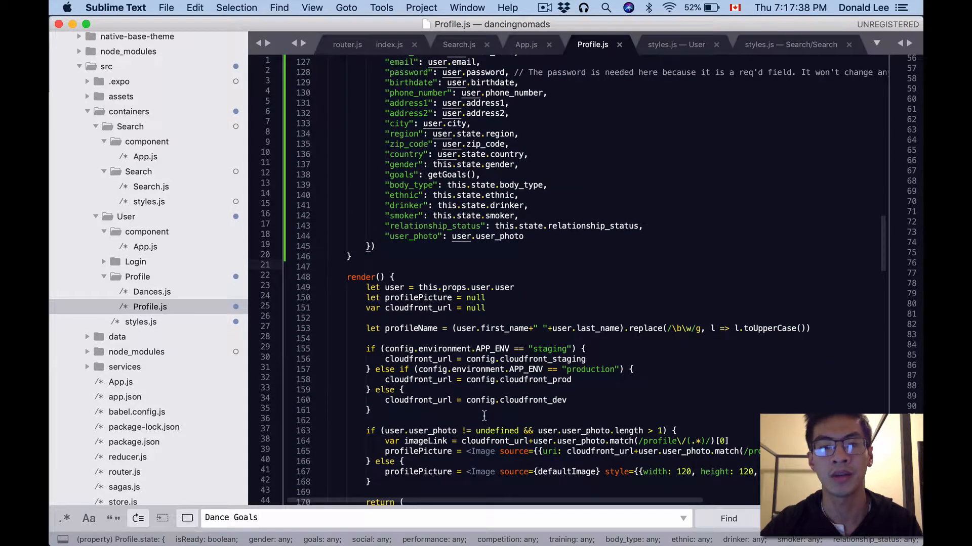
{"action": "scroll", "scroll_direction": "down", "scroll_amount": 3}
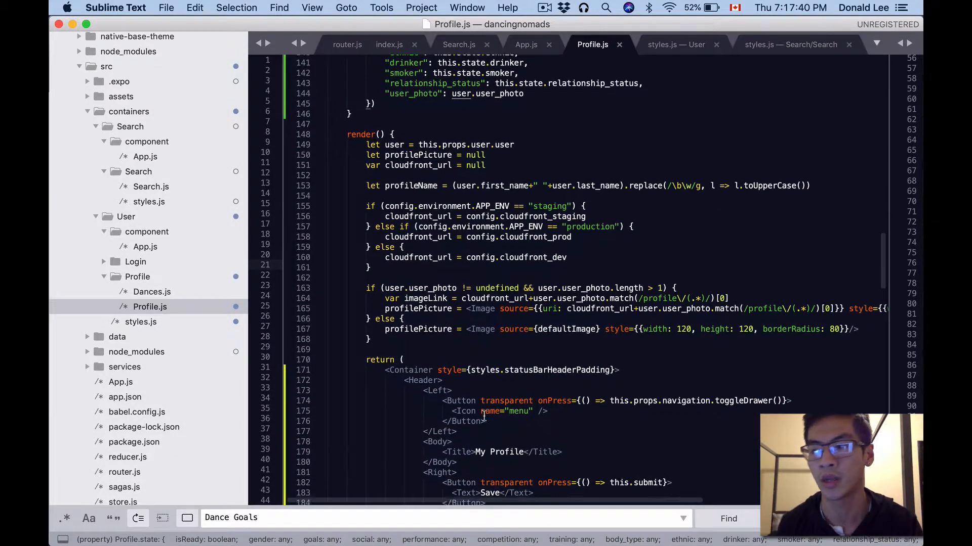
{"action": "scroll", "scroll_direction": "down", "scroll_amount": 3}
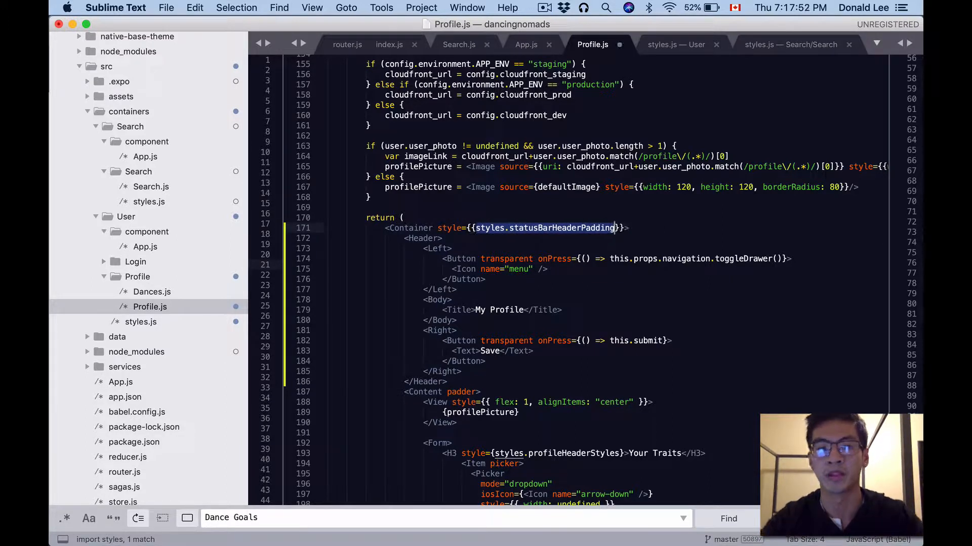
- Replace the Container's inline padding with style={styles.statusBarHeaderPadding} via autocomplete
{"action": "type", "text": "padding"}
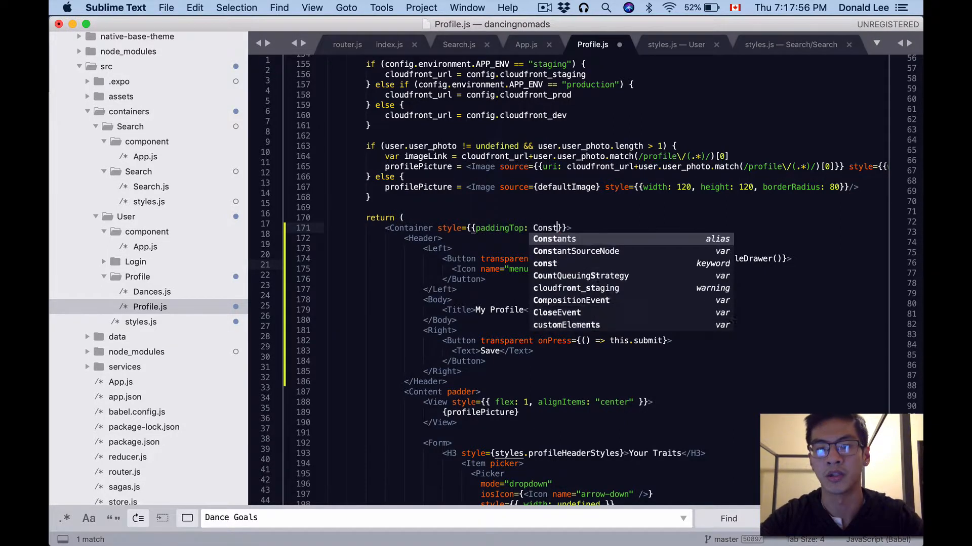
{"action": "type", "text": ".status"}
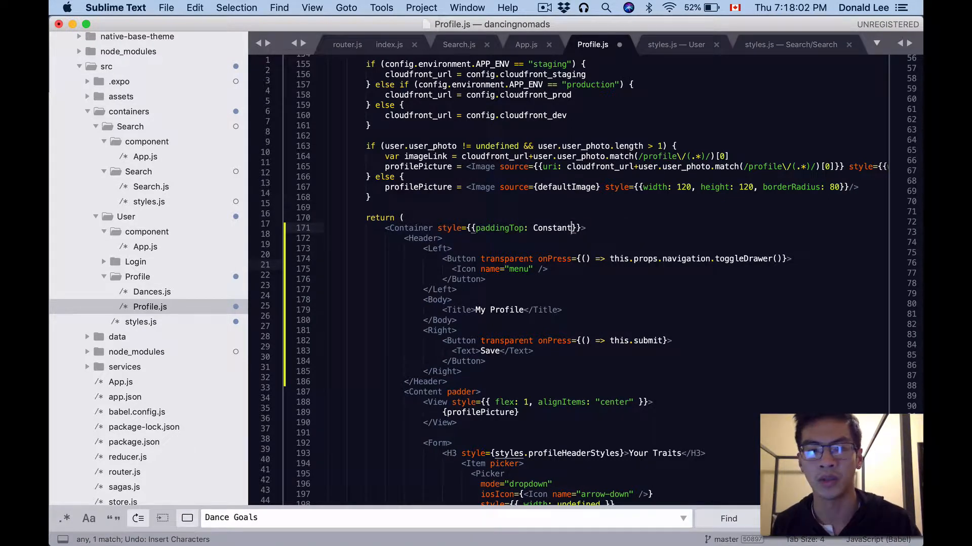
{"action": "type", "text": "styles.statusBarHeaderPadding"}
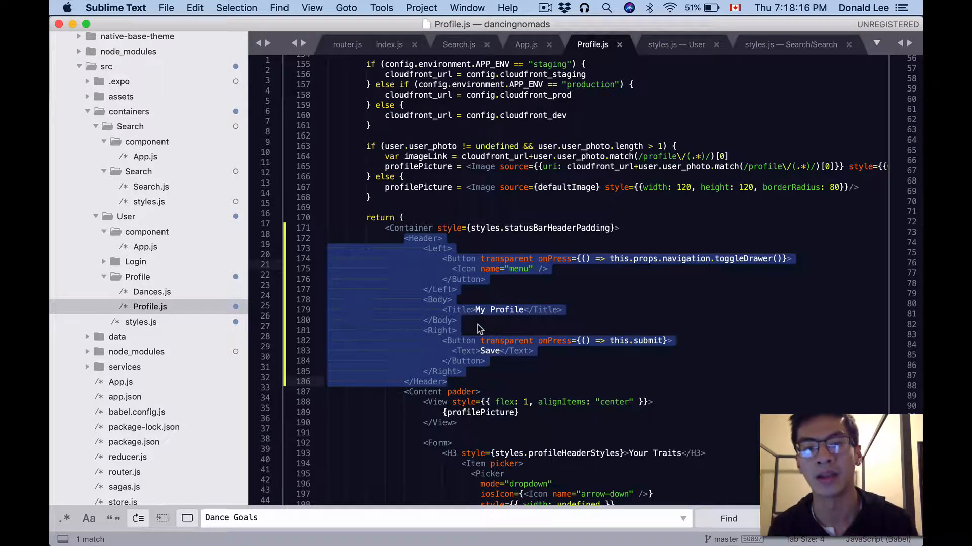
{"action": "left_click", "coordinate": [476, 320]}
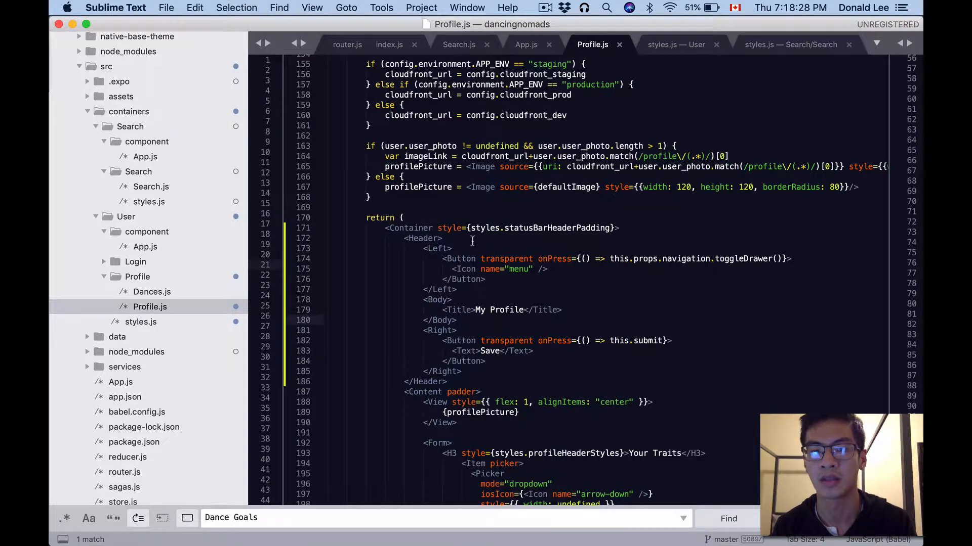
{"action": "mouse_move", "coordinate": [438, 334]}
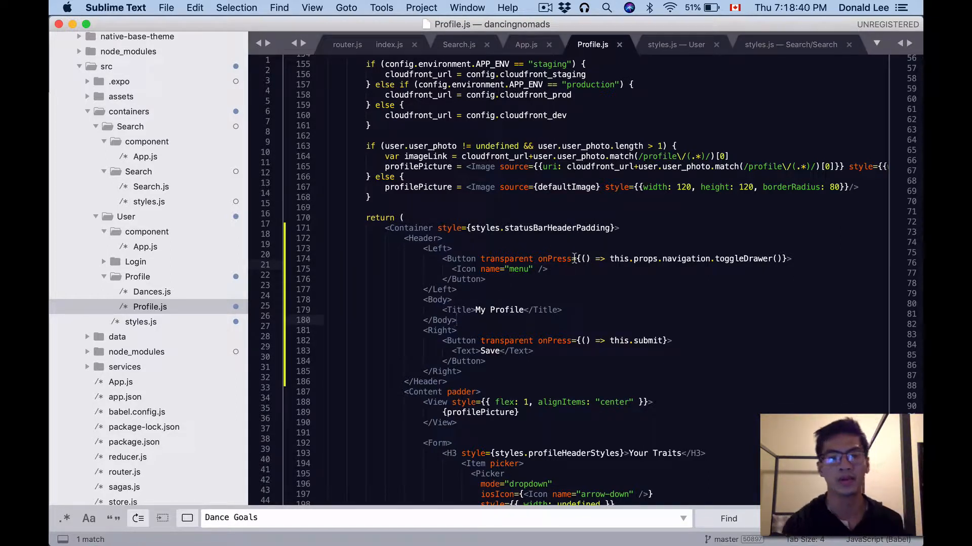
{"action": "mouse_move", "coordinate": [497, 321]}
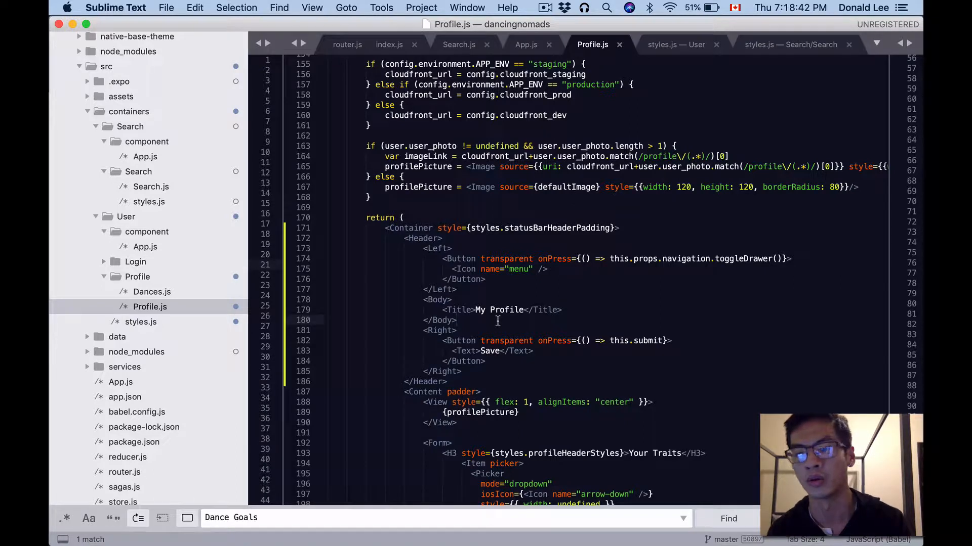
{"action": "mouse_move", "coordinate": [424, 249]}
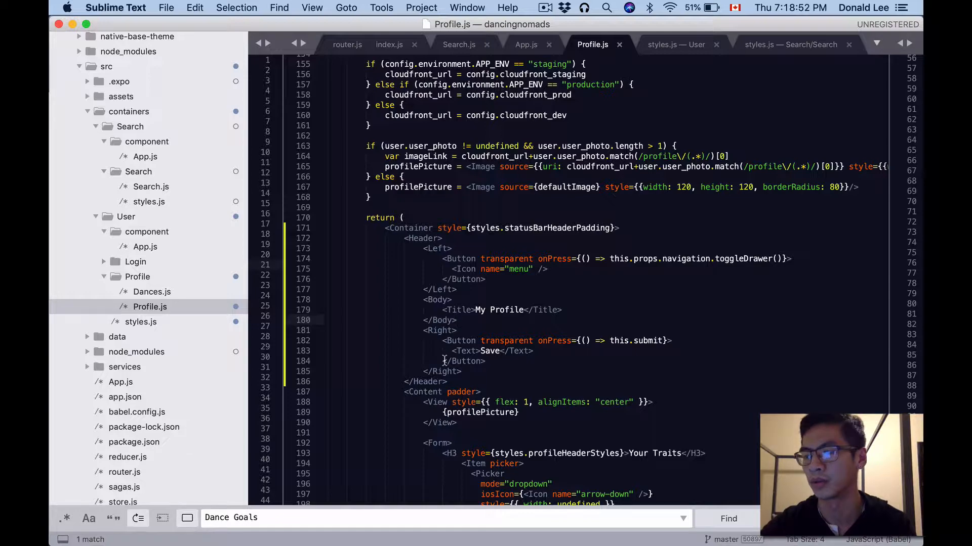
{"action": "scroll", "scroll_direction": "down", "scroll_amount": 3}
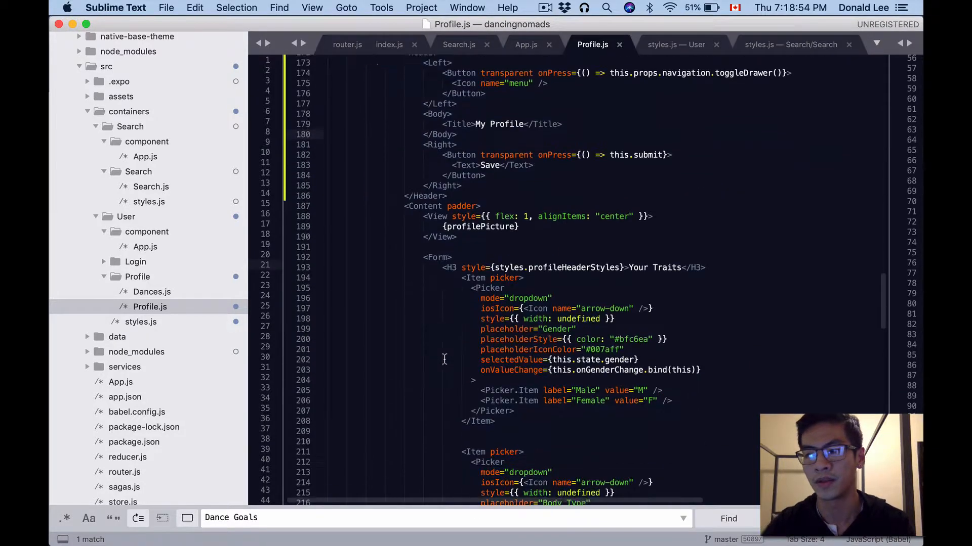
{"action": "scroll", "scroll_direction": "down", "scroll_amount": 3}
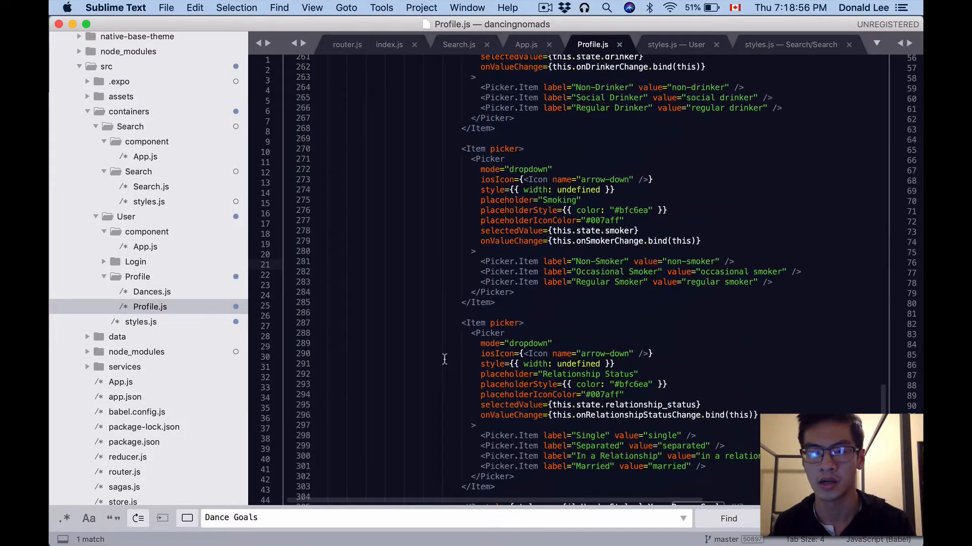
{"action": "scroll", "scroll_direction": "down", "scroll_amount": 3}
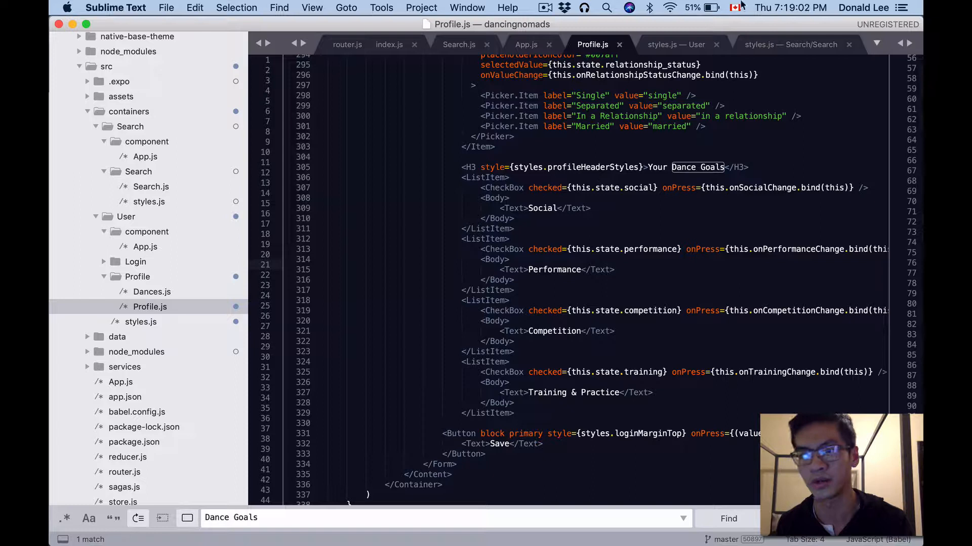
{"action": "mouse_move", "coordinate": [669, 75]}
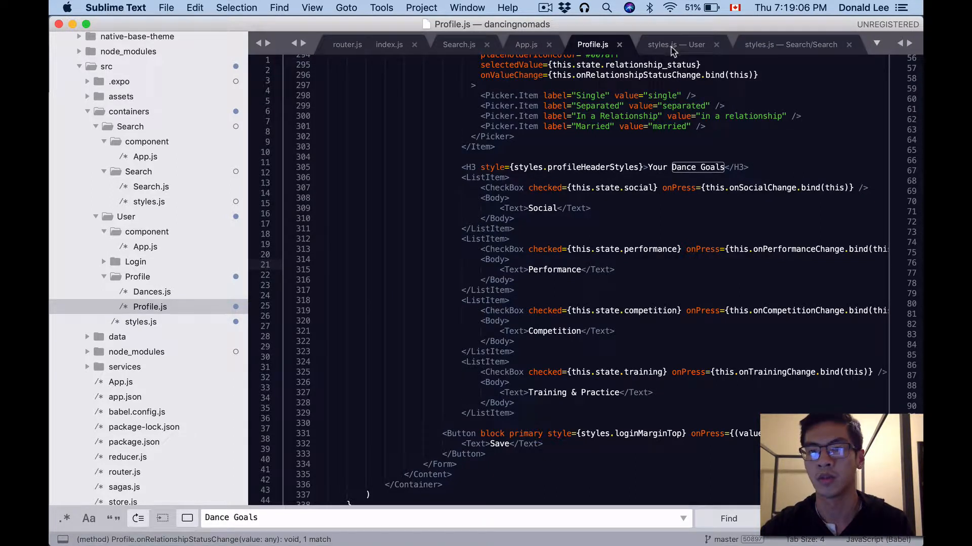
{"action": "mouse_move", "coordinate": [676, 44]}
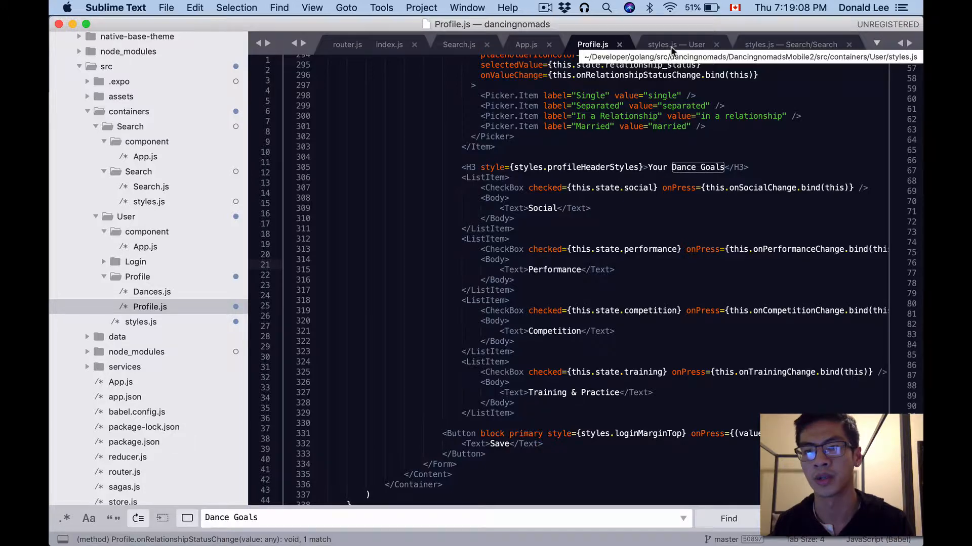
- Select statusBarHeaderPadding in User styles.js and return to Profile.js
{"action": "left_click", "coordinate": [676, 44]}
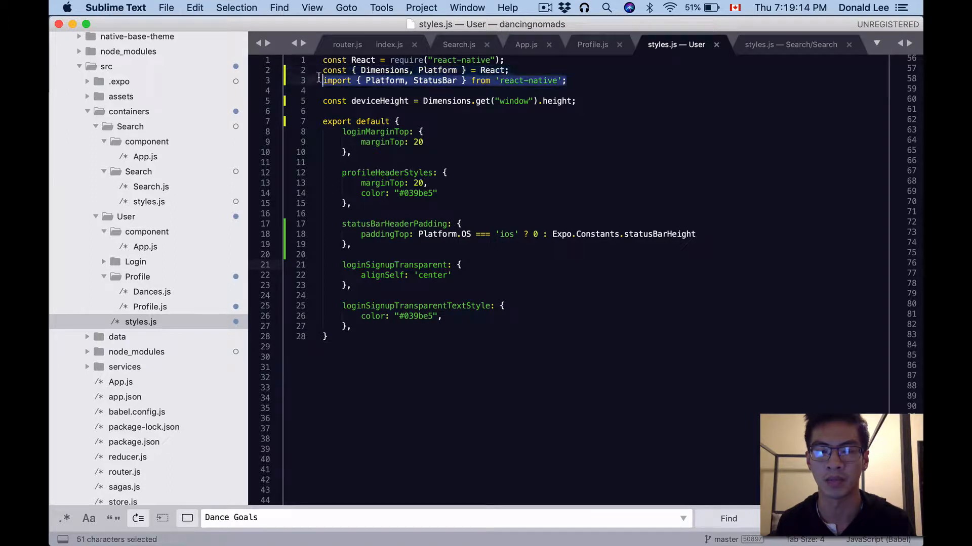
{"action": "left_click", "coordinate": [426, 183]}
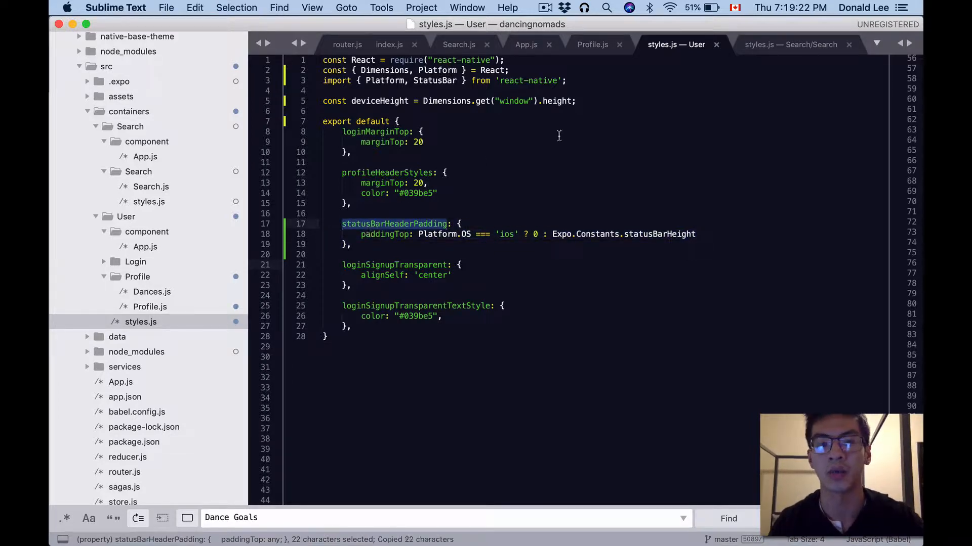
{"action": "left_click", "coordinate": [592, 44]}
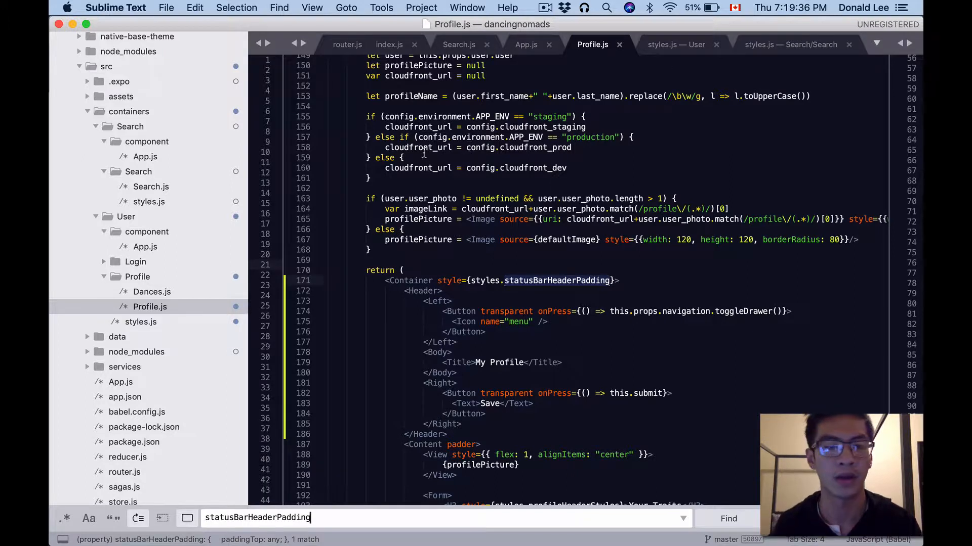
{"action": "mouse_move", "coordinate": [149, 202]}
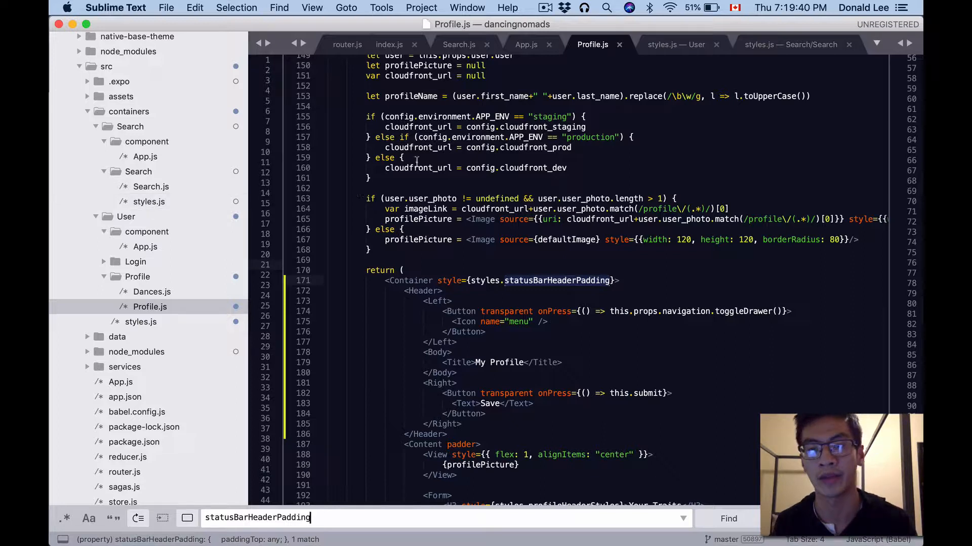
- Switch to the Search folder's styles.js tab
{"action": "left_click", "coordinate": [790, 44]}
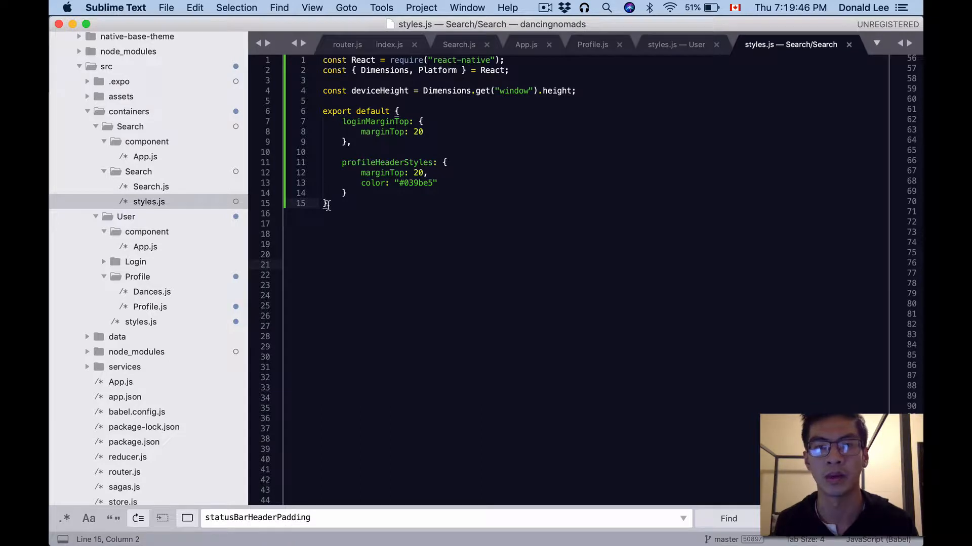
{"action": "mouse_move", "coordinate": [330, 227]}
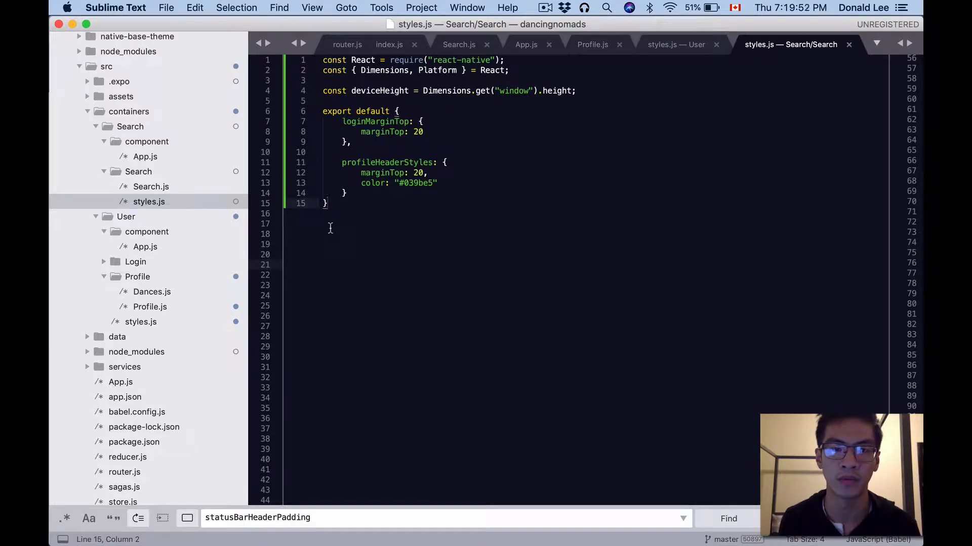
{"action": "left_click", "coordinate": [676, 44]}
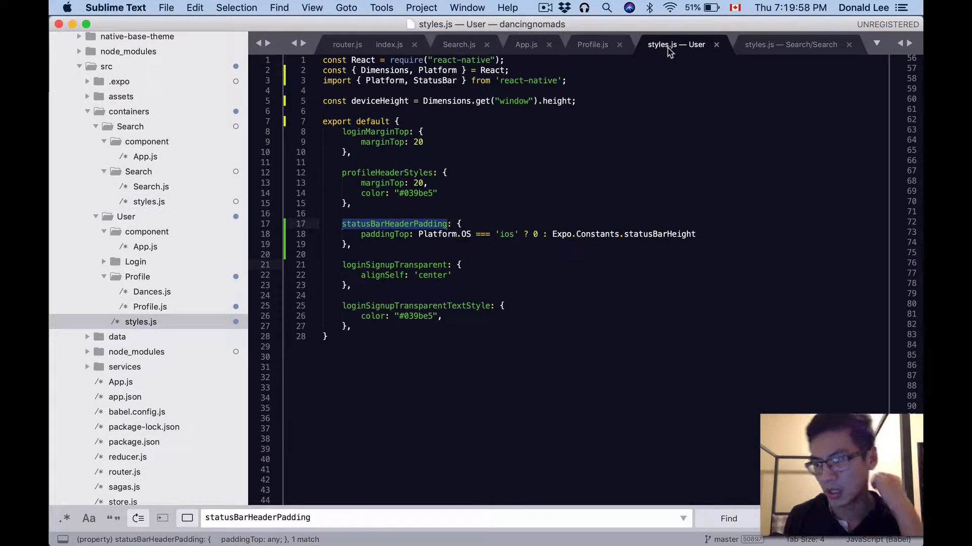
{"action": "left_click", "coordinate": [790, 44]}
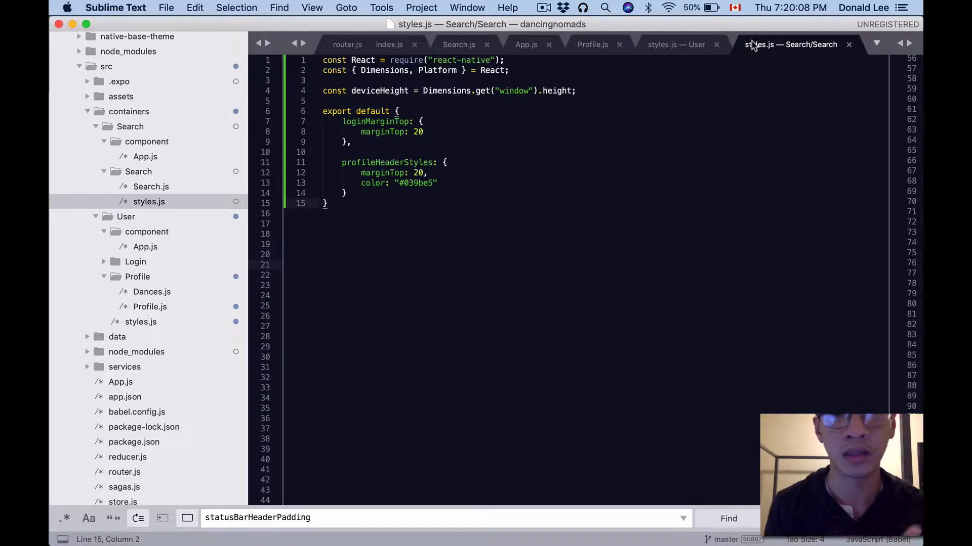
{"action": "left_click", "coordinate": [675, 44]}
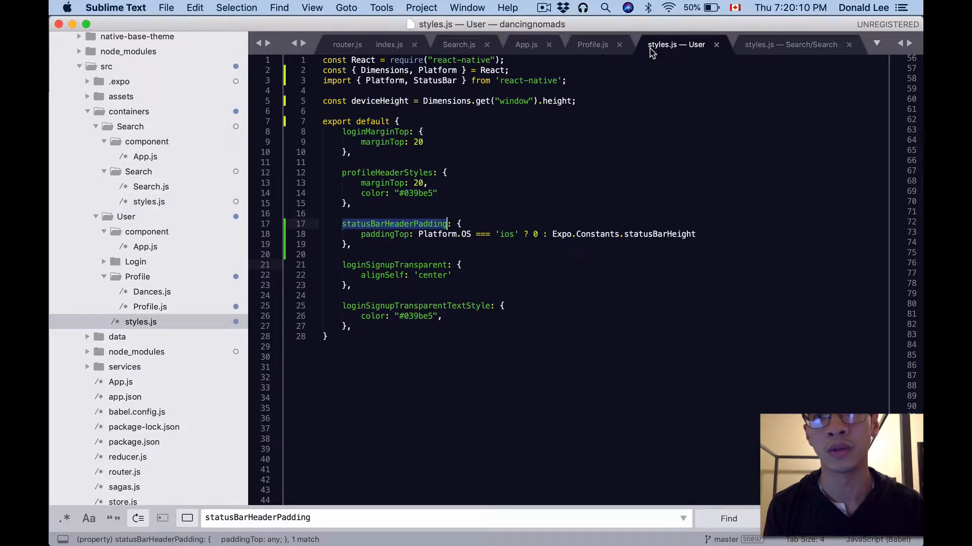
{"action": "left_click", "coordinate": [790, 44]}
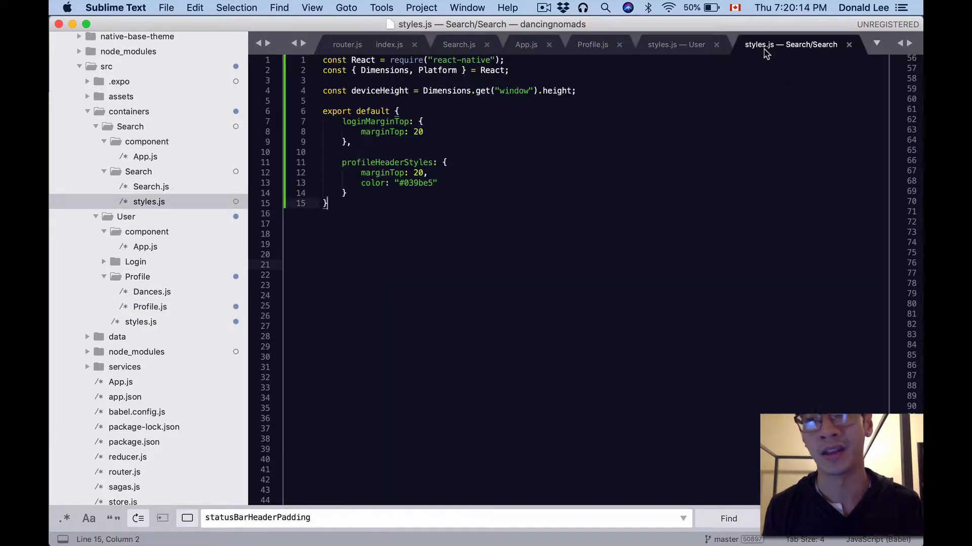
{"action": "mouse_move", "coordinate": [759, 55]}
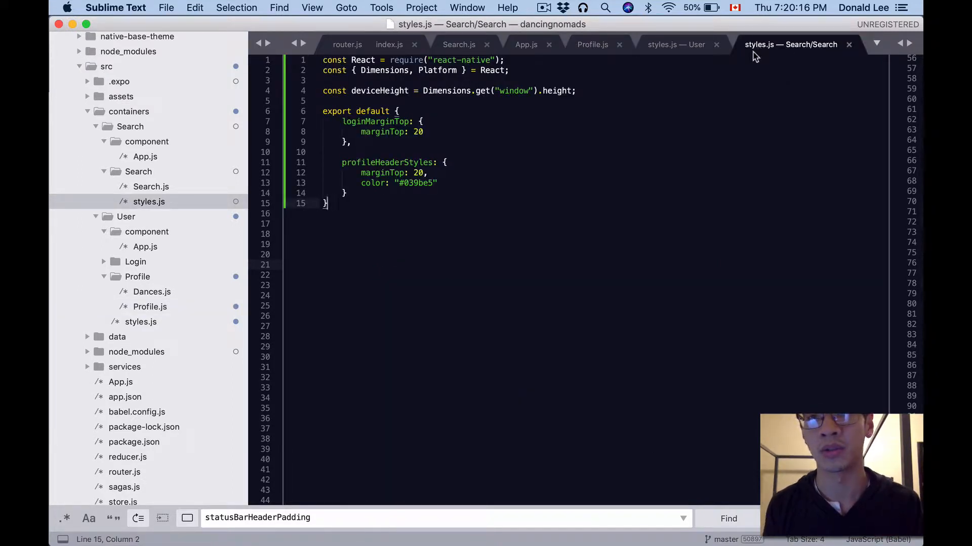
{"action": "mouse_move", "coordinate": [573, 179]}
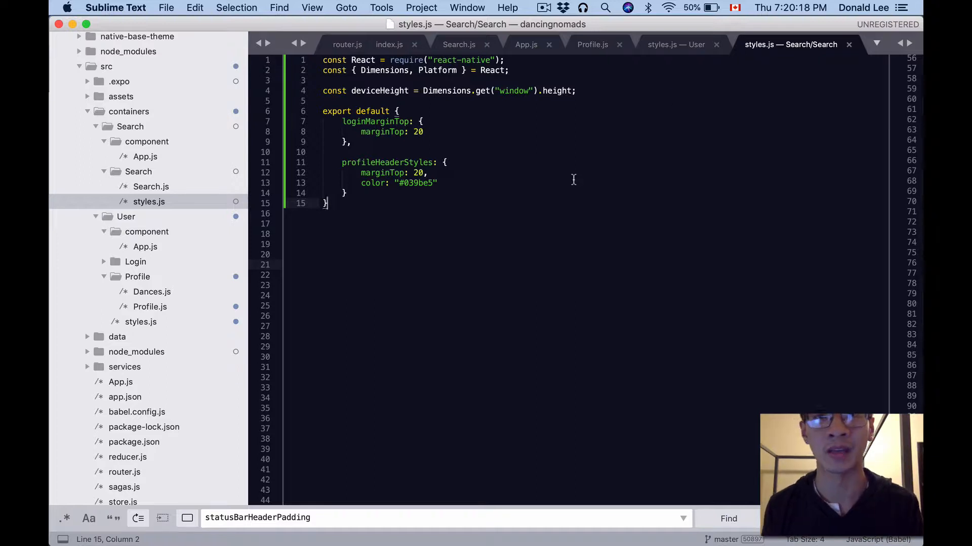